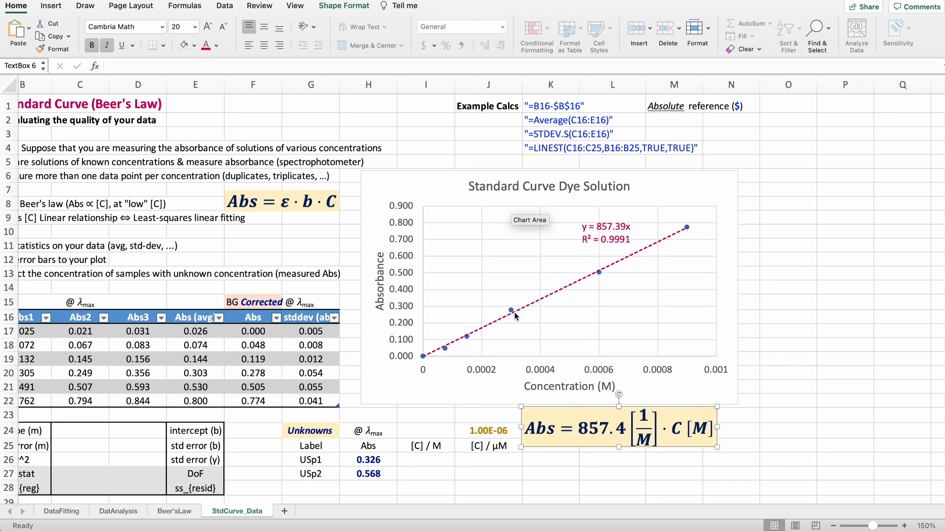
Add Standard Deviation error bars to the Standard Curve Dye Solution chart's data points
left_click(512, 310)
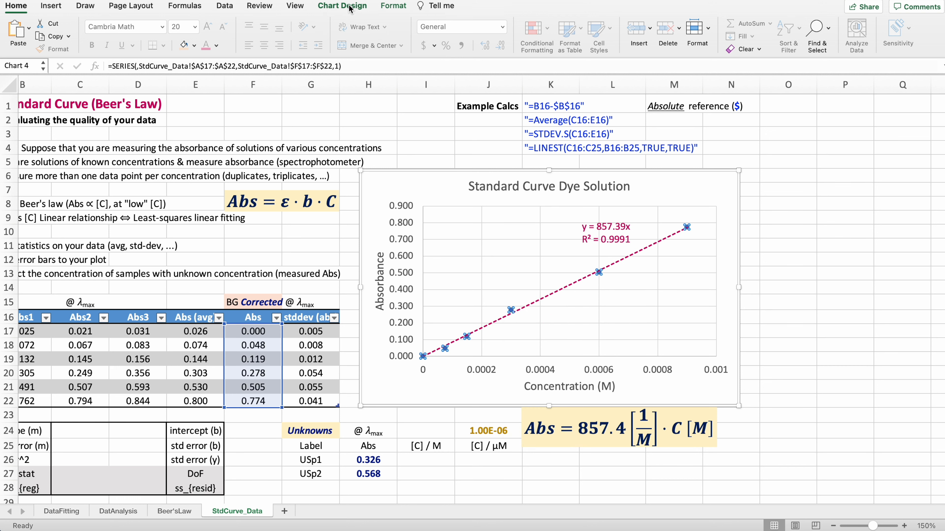
left_click(17, 29)
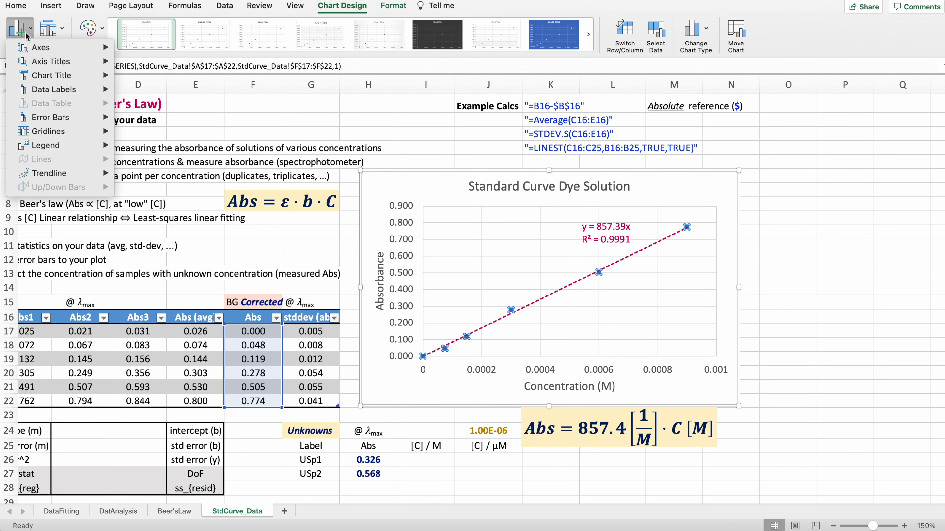
mouse_move(51, 117)
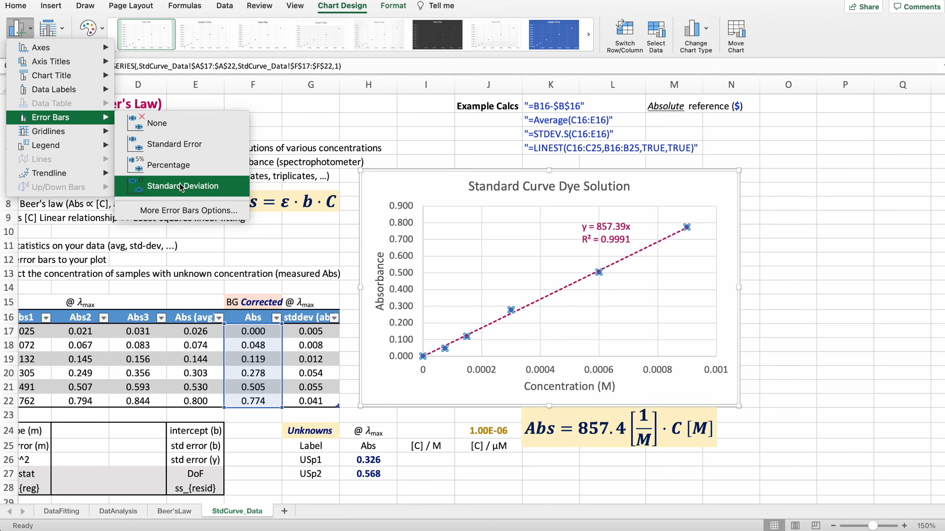
left_click(178, 185)
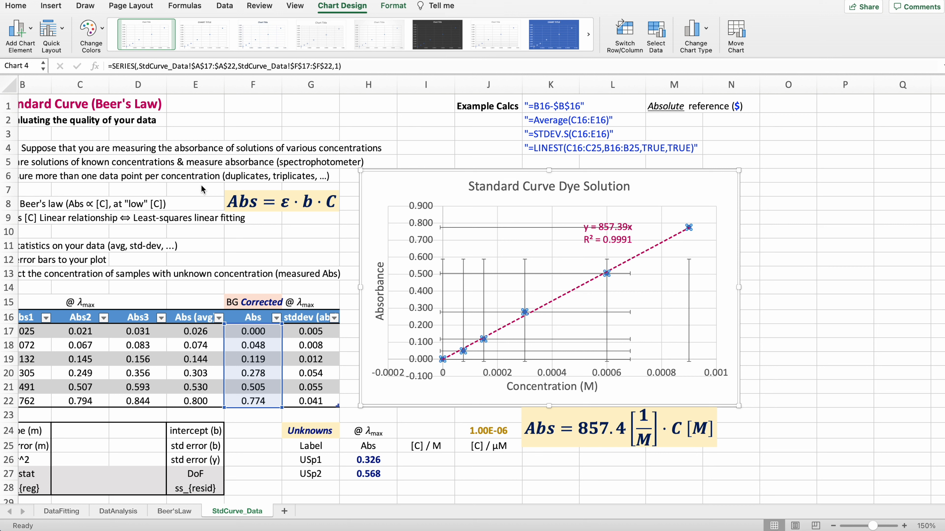
mouse_move(567, 300)
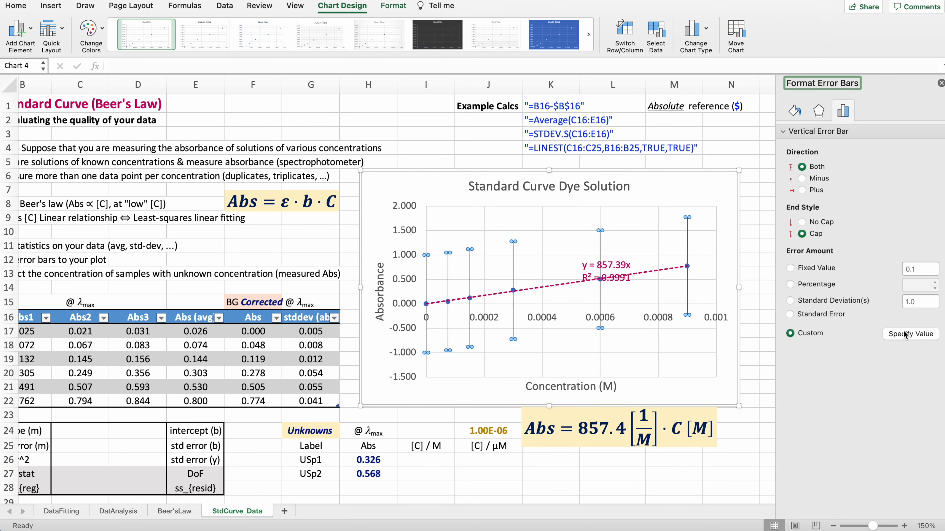
Apply =StdCurve_Data!$G$17:$G$22 as both positive and negative custom error values
left_click(910, 333)
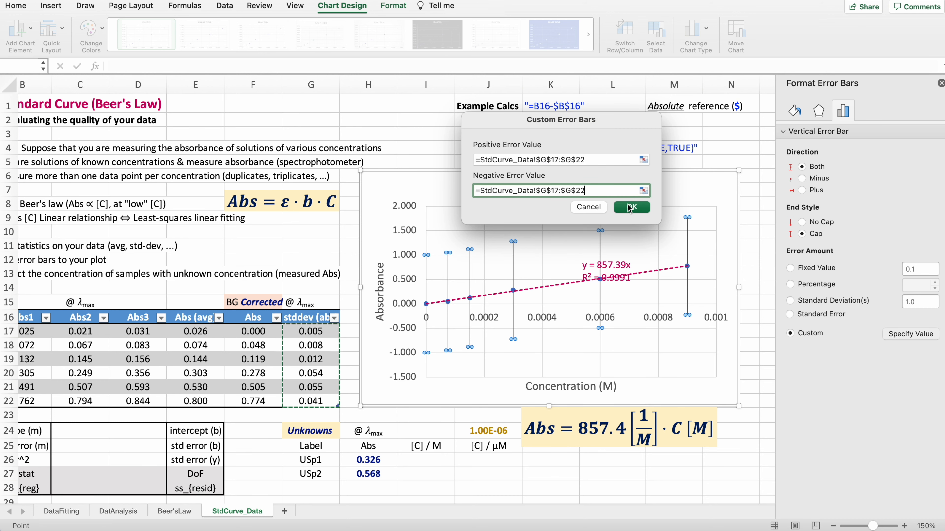
left_click(631, 207)
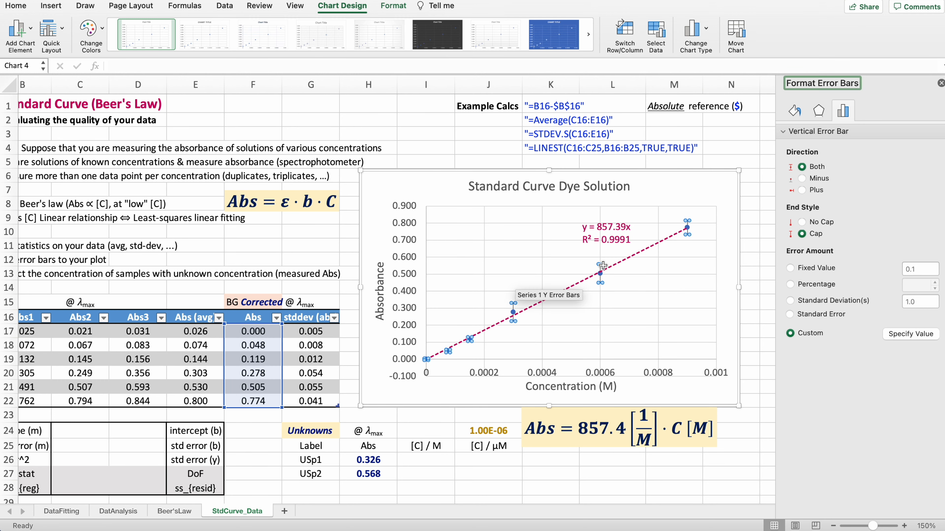